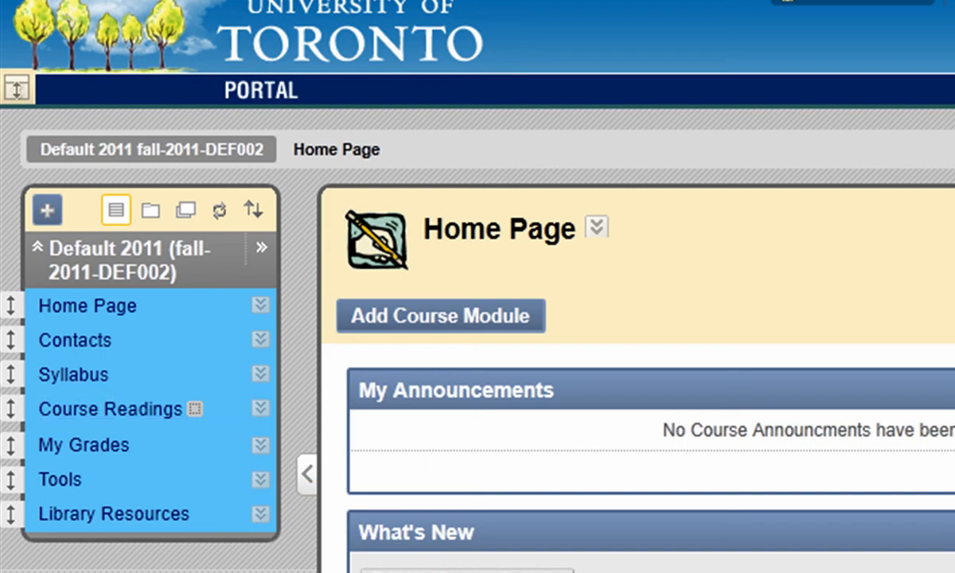
Step: Go to the Course Readings content area of the Default 2011 course
left_click(111, 407)
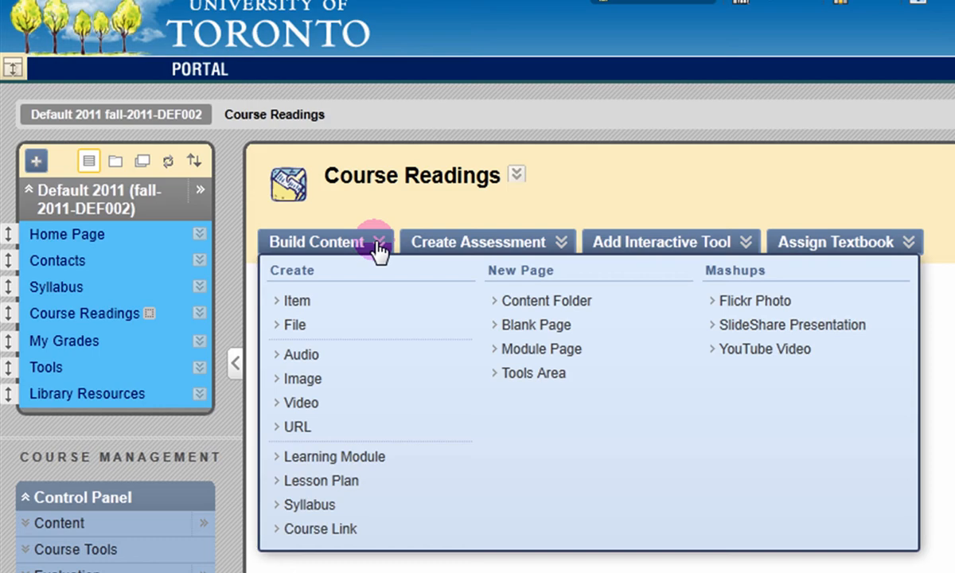
mouse_move(296, 301)
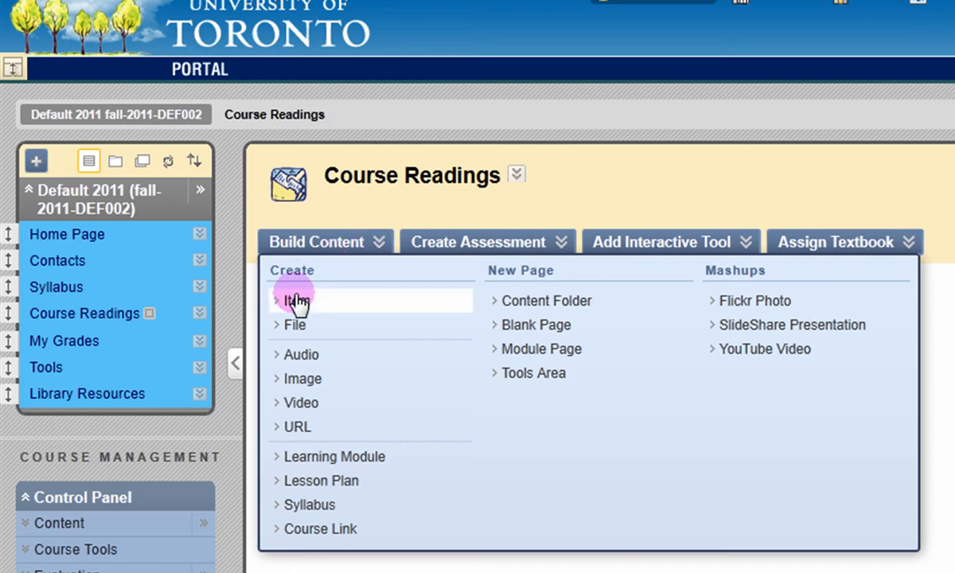
Step: Create a new item named 'Week 1 Reading' with Beaton's "Random Digit Darling" citation as its text
left_click(296, 301)
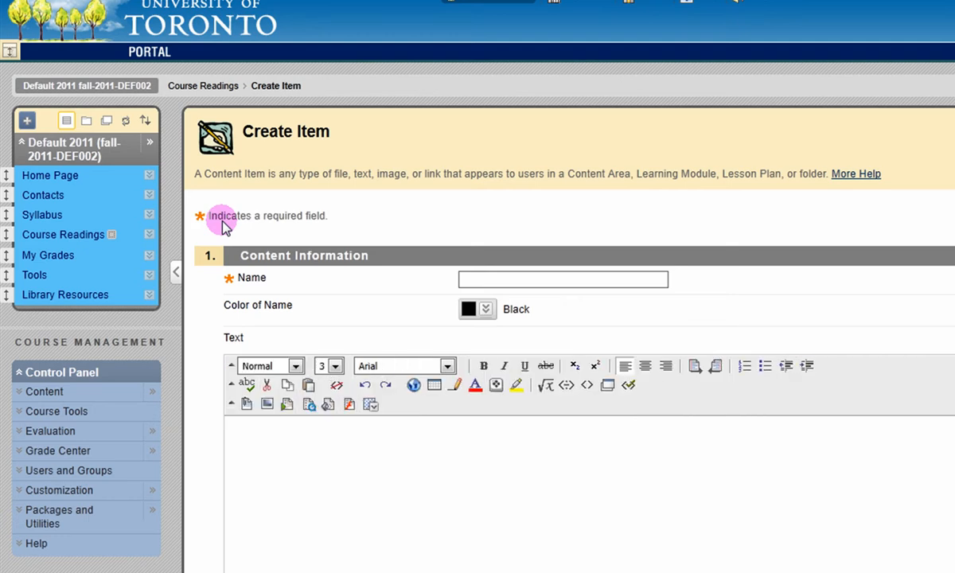
left_click(562, 280)
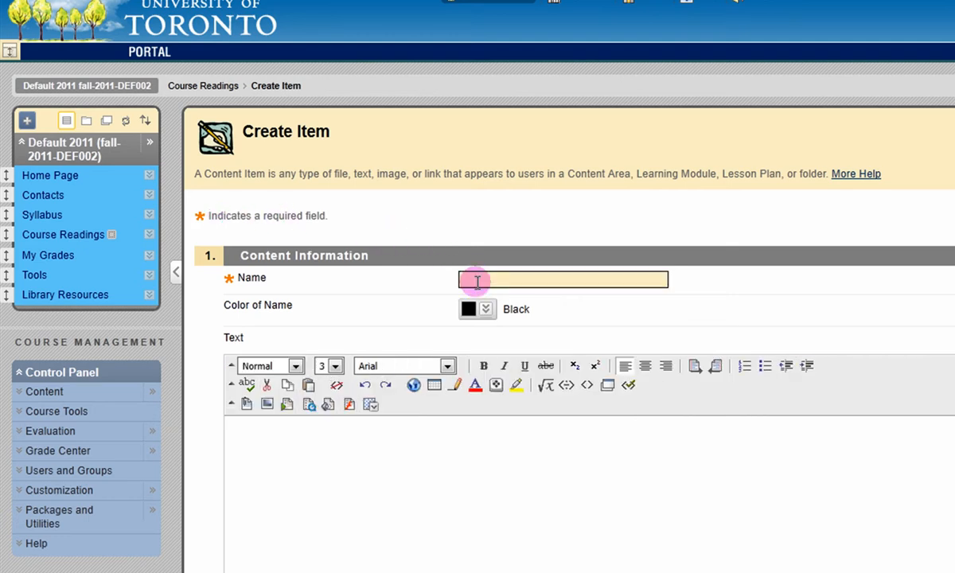
type("Week 1 Rea")
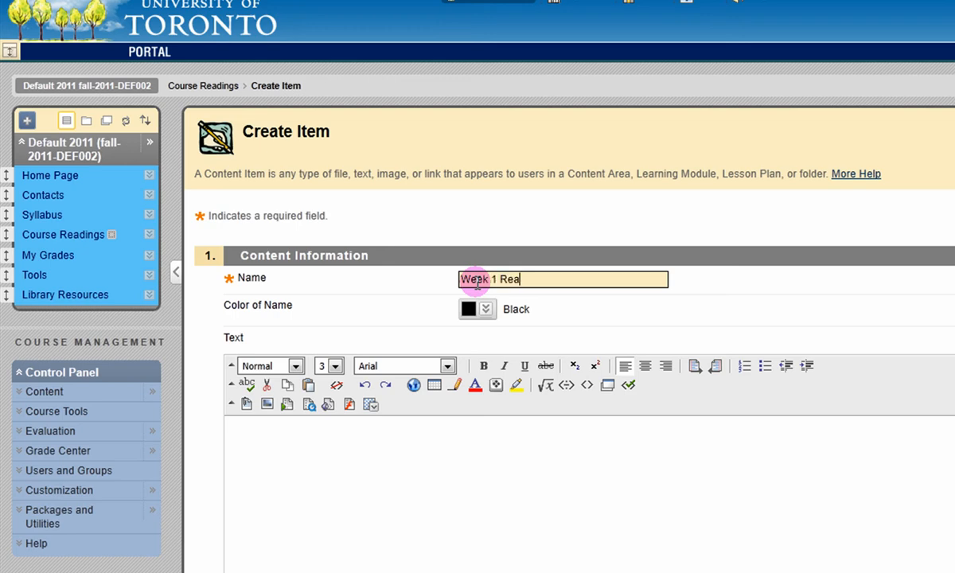
type("ding")
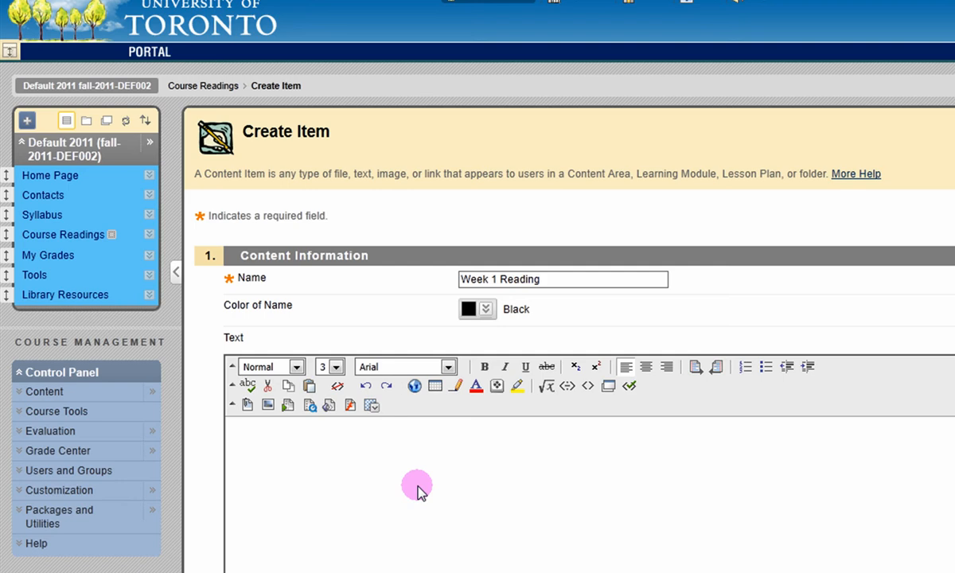
type("Beaton, Brian. \"Random Digit Darling: The Telephone Turn in the American Social and Behavioral Sciences\" Surveillance & Society [Online], Volume 6 Number 4 (16 September 2009).")
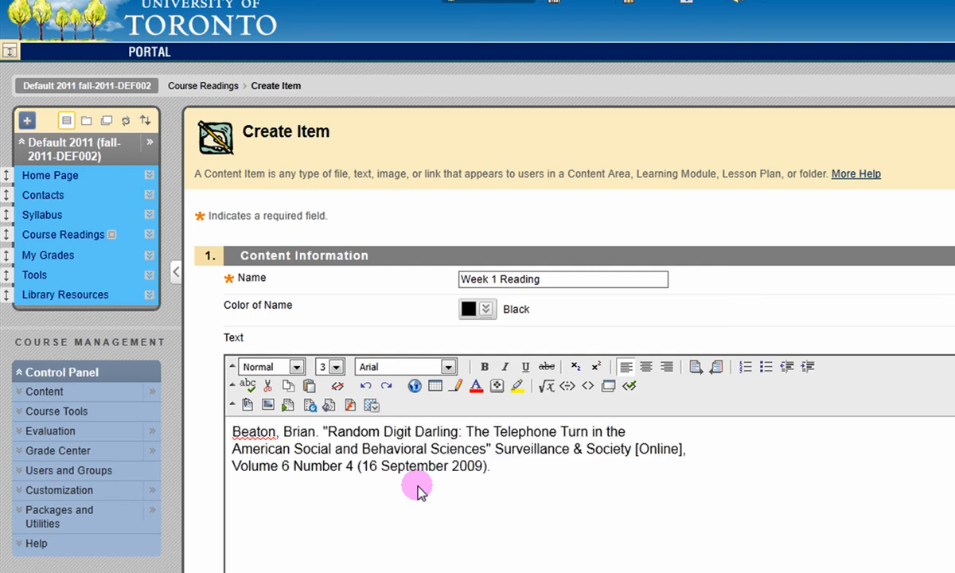
Step: Submit the item so Week 1 Reading appears in Course Readings with the citation
scroll("down", 3)
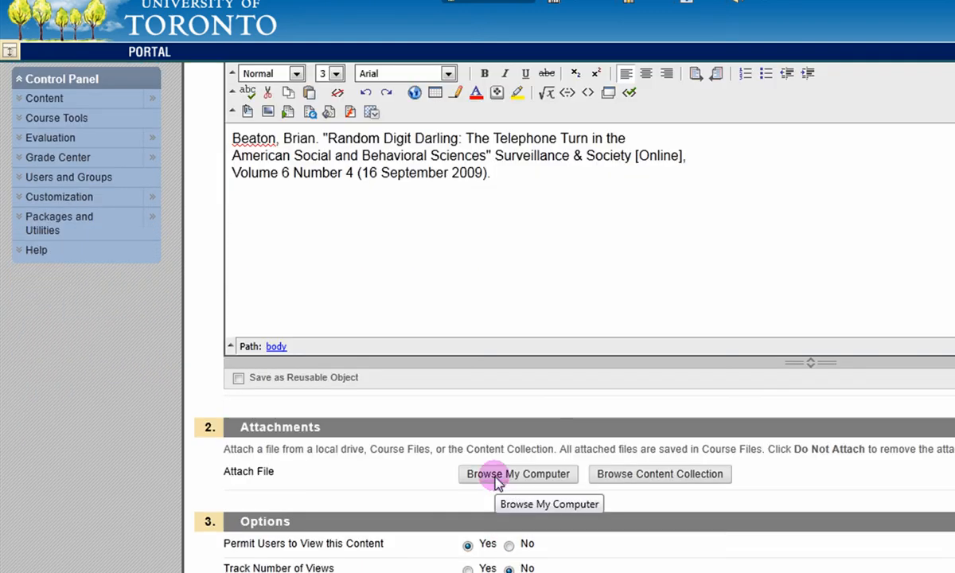
scroll("down", 3)
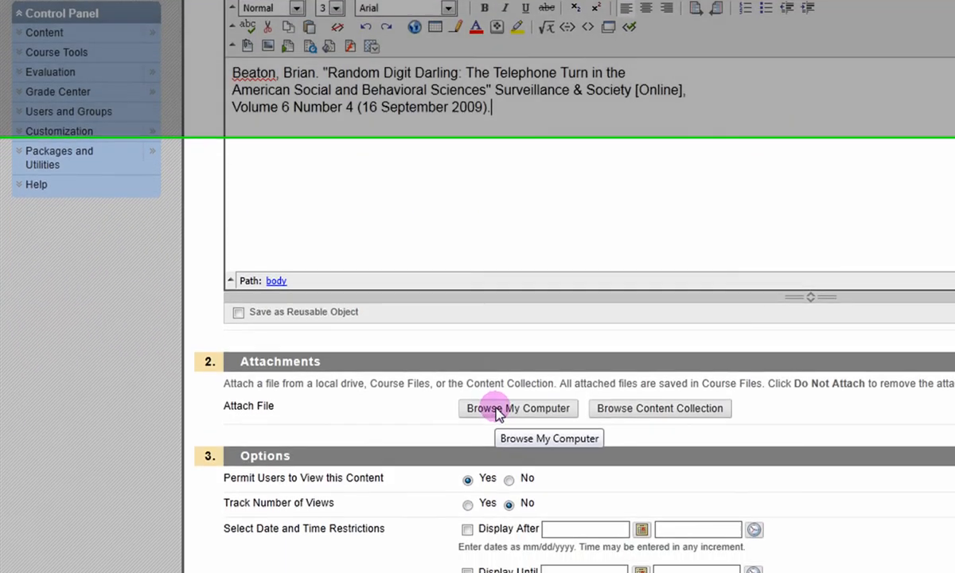
scroll("down", 3)
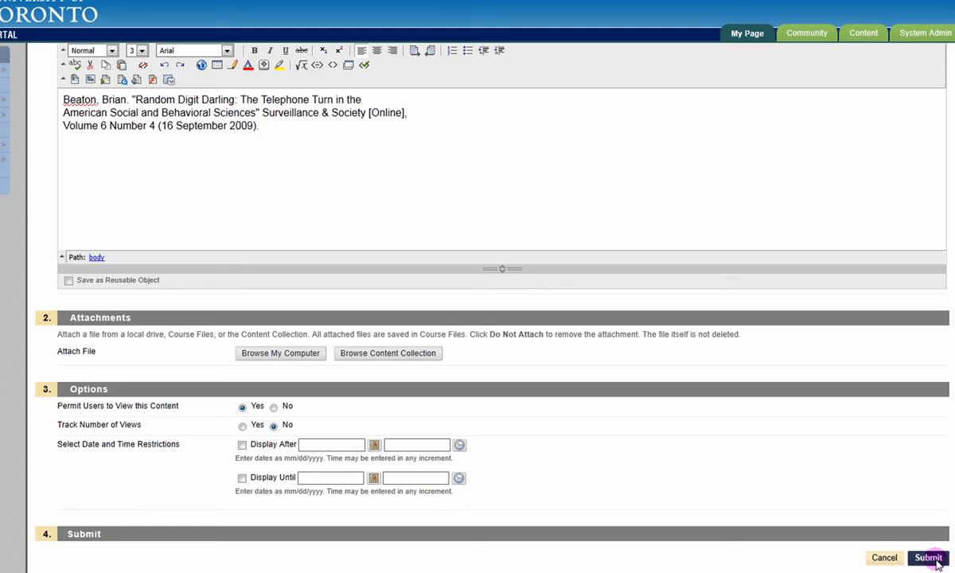
left_click(926, 557)
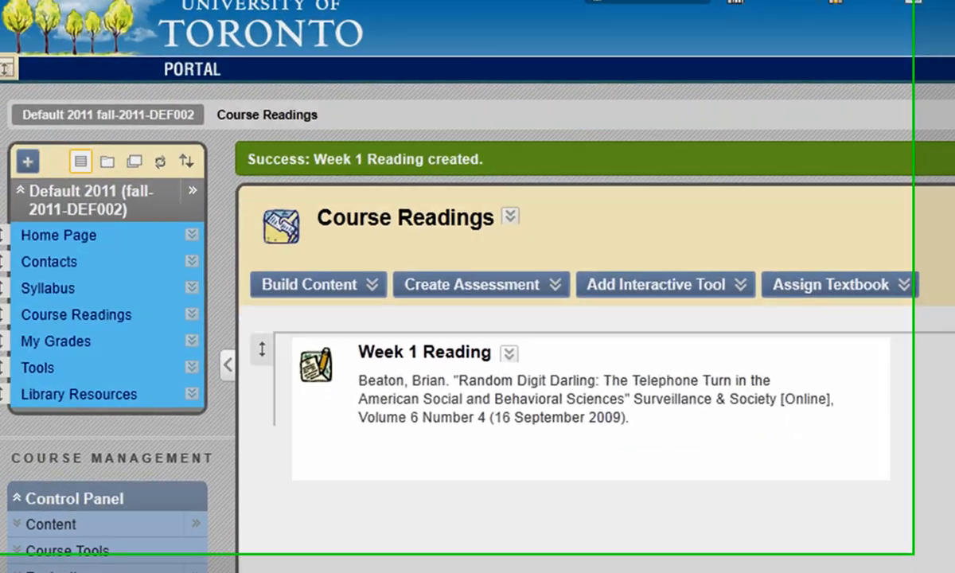